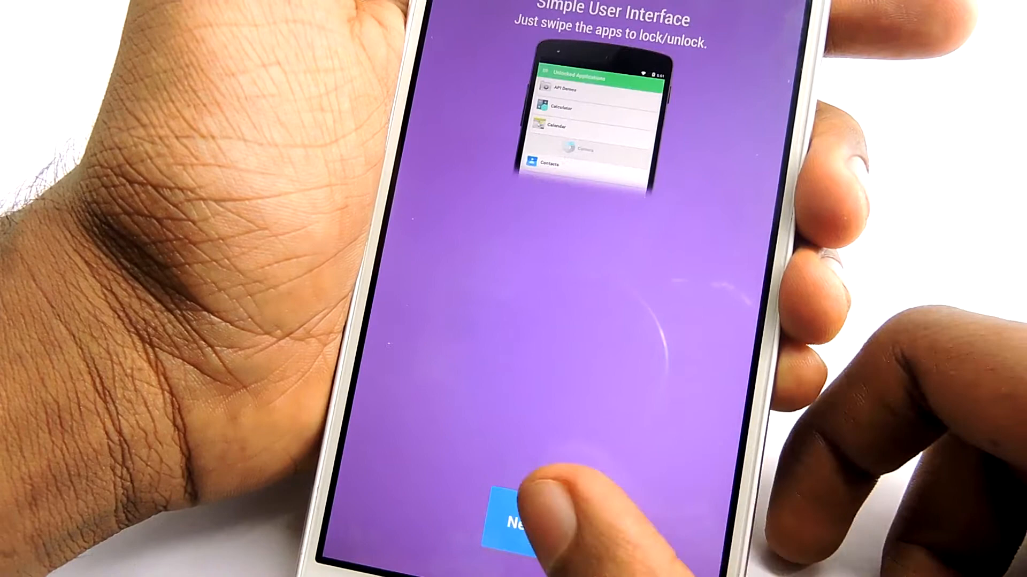
Advance past the simple-interface and invisible-virtual-keys intro slides.
{"action": "left_click", "coordinate": [516, 525]}
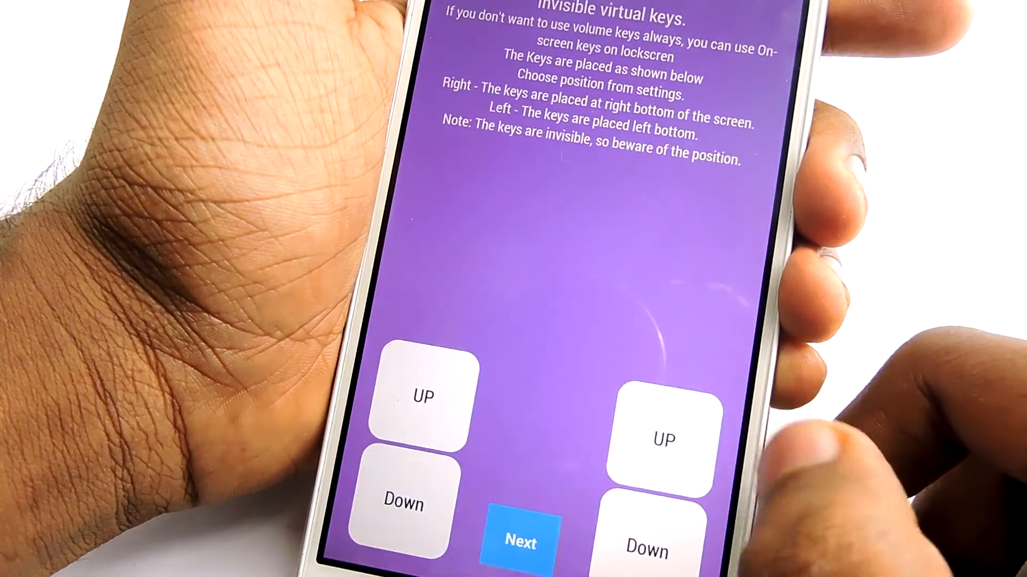
{"action": "left_click", "coordinate": [519, 542]}
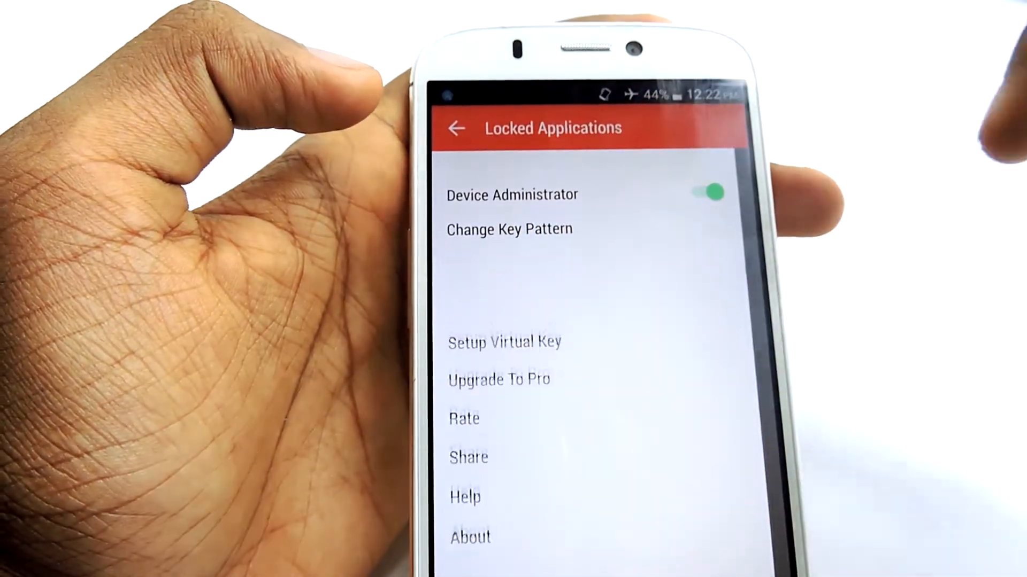
{"action": "left_click", "coordinate": [508, 229]}
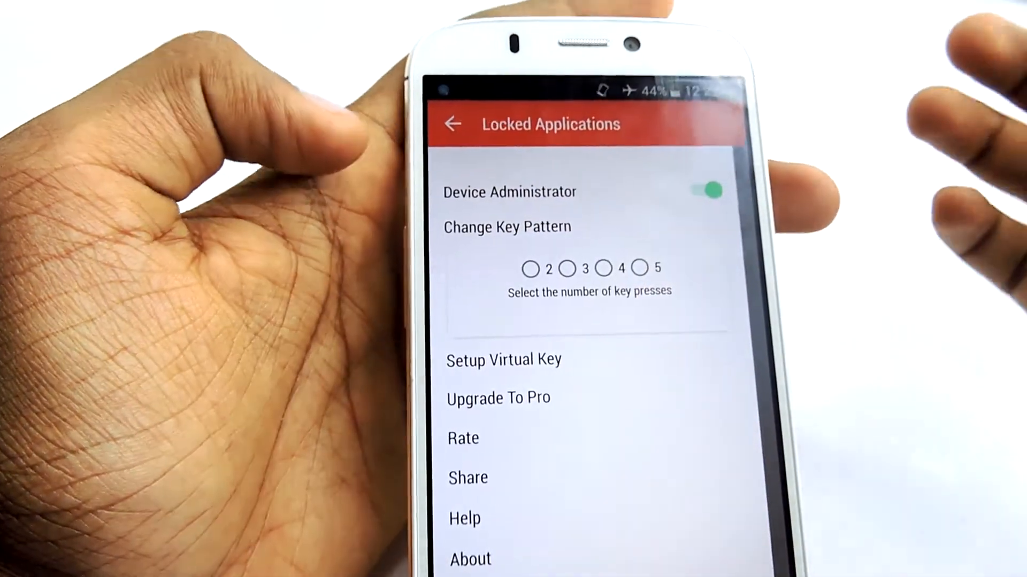
{"action": "left_click", "coordinate": [601, 269]}
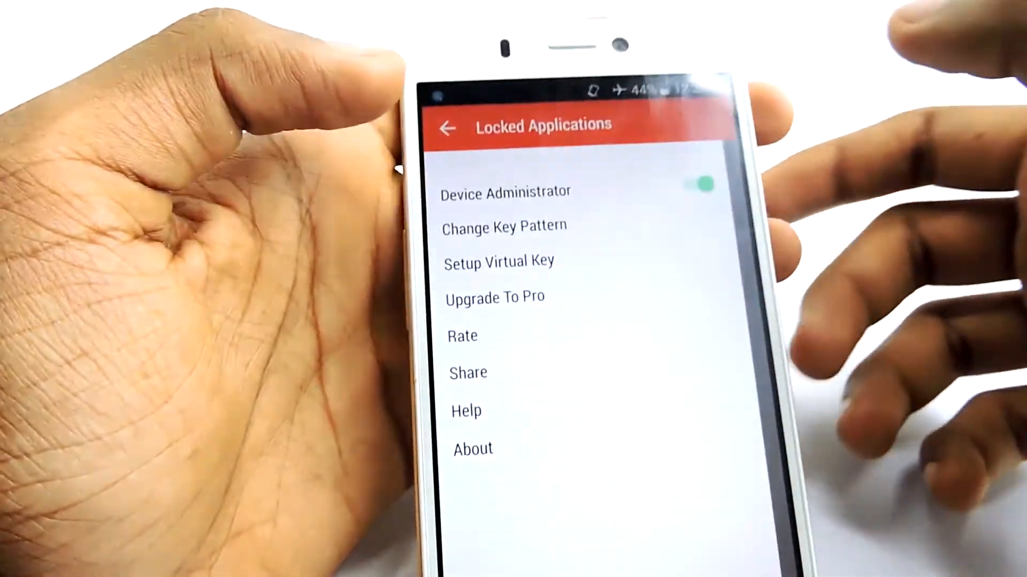
{"action": "left_click", "coordinate": [448, 127]}
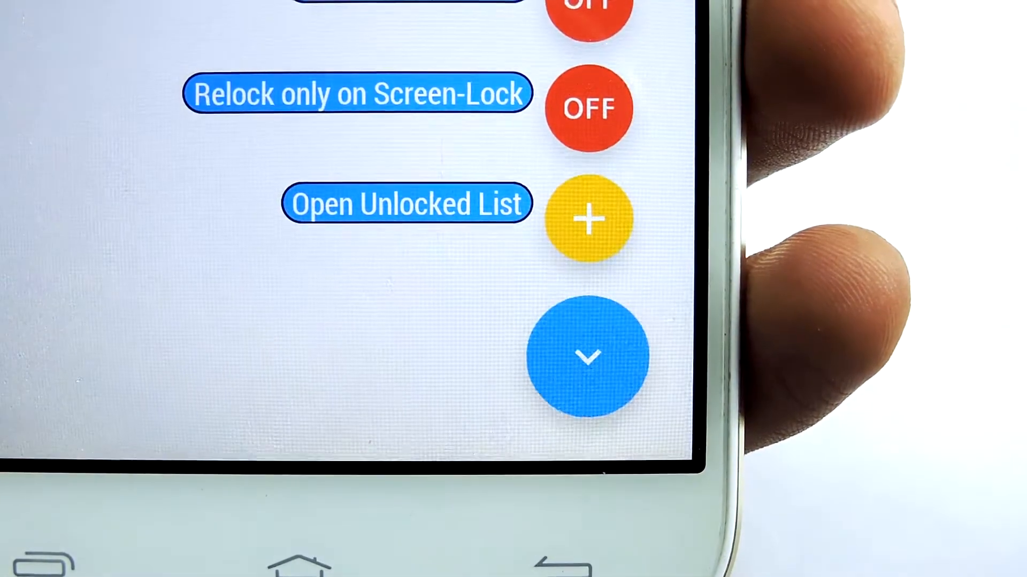
Expand the floating button to reveal the Relock and Open Unlocked List options.
{"action": "left_click", "coordinate": [406, 203]}
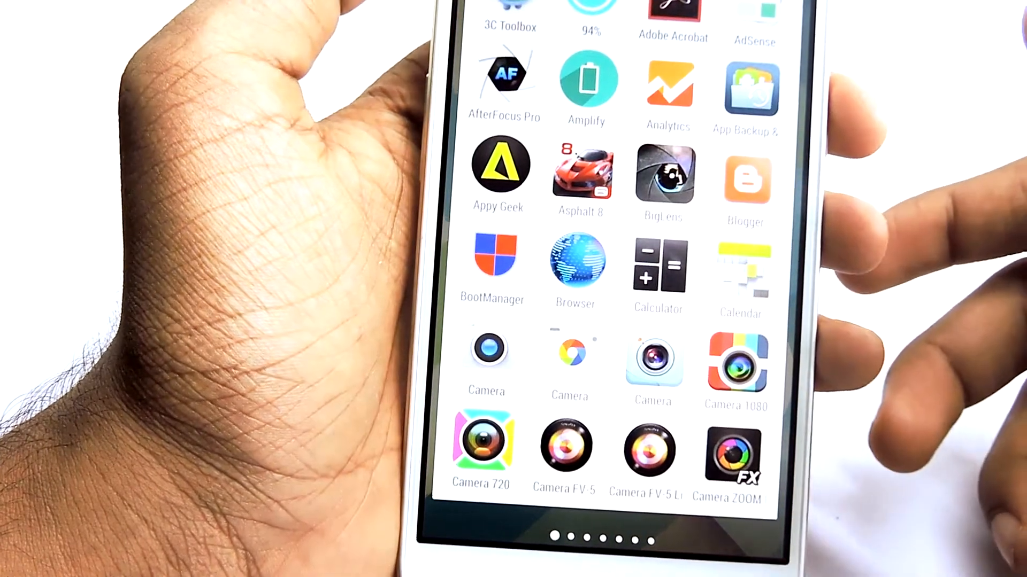
Launch 3C Toolbox from the app drawer, then leave it for Locked Applications.
{"action": "left_click", "coordinate": [507, 13]}
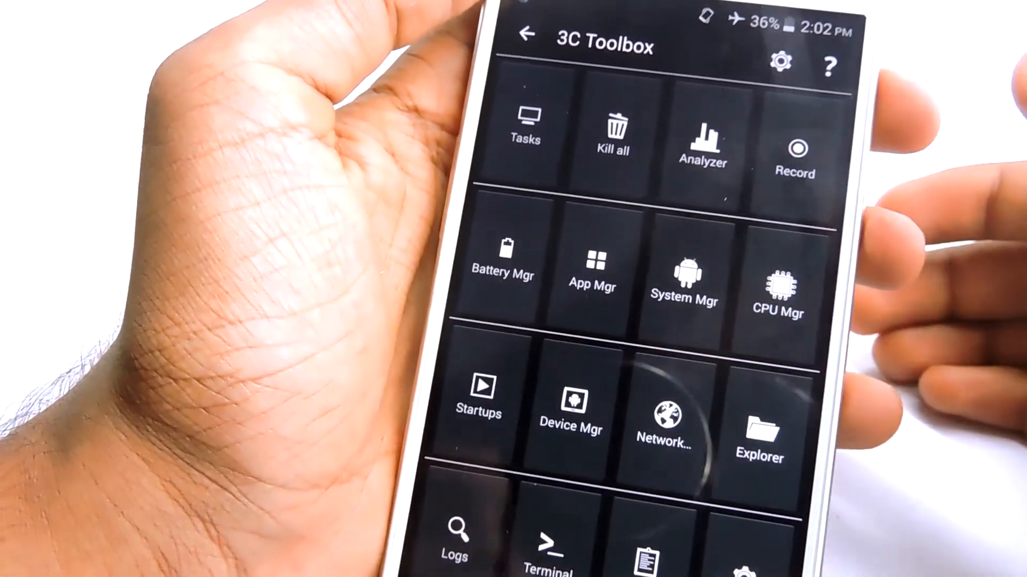
{"action": "left_click", "coordinate": [525, 35]}
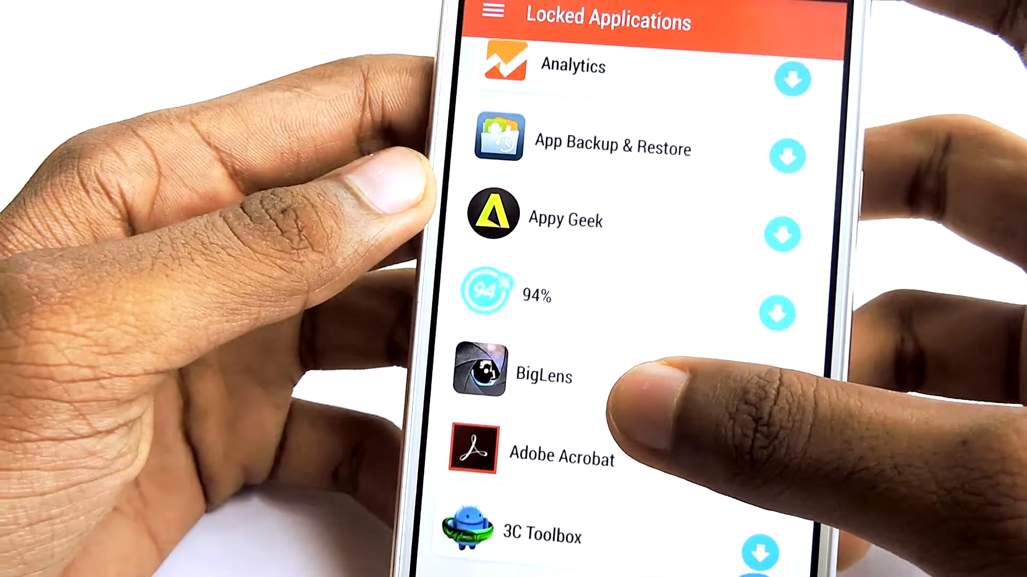
Set and confirm a BLACK cover screen for 3C Toolbox in Locked Applications.
{"action": "scroll", "scroll_direction": "down", "scroll_amount": 3}
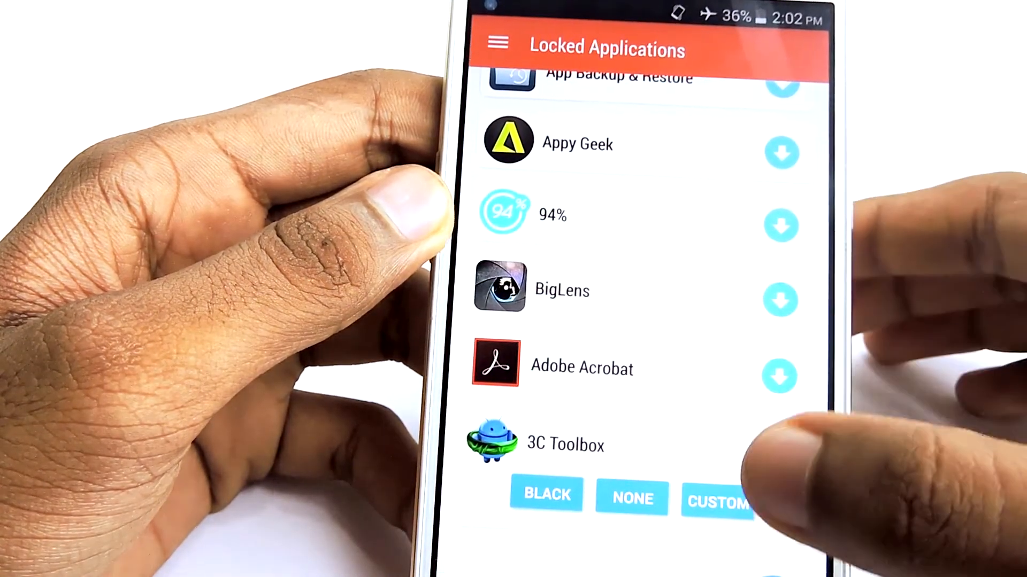
{"action": "left_click", "coordinate": [779, 452]}
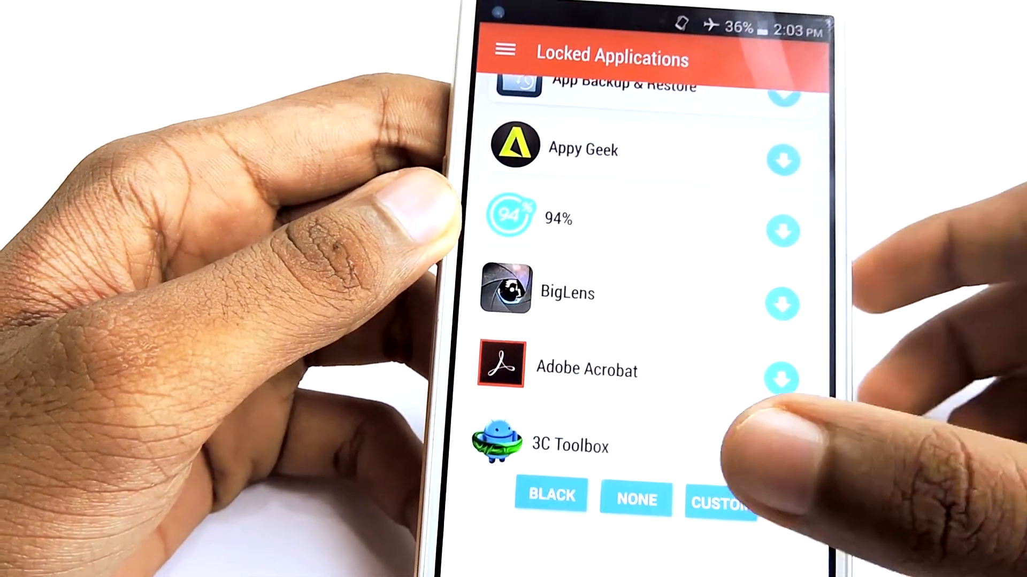
{"action": "left_click", "coordinate": [780, 455]}
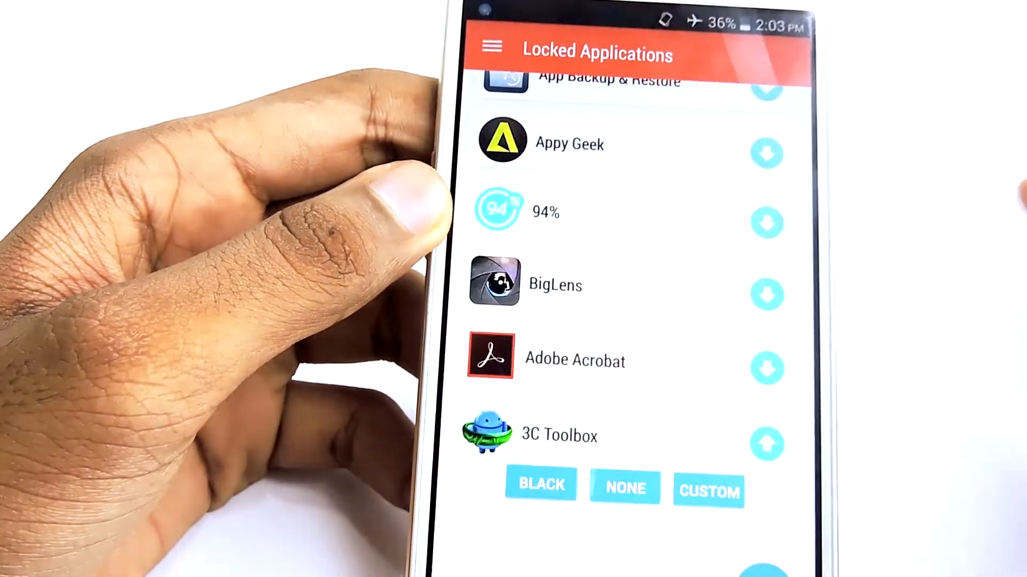
{"action": "scroll", "scroll_direction": "down", "scroll_amount": 3}
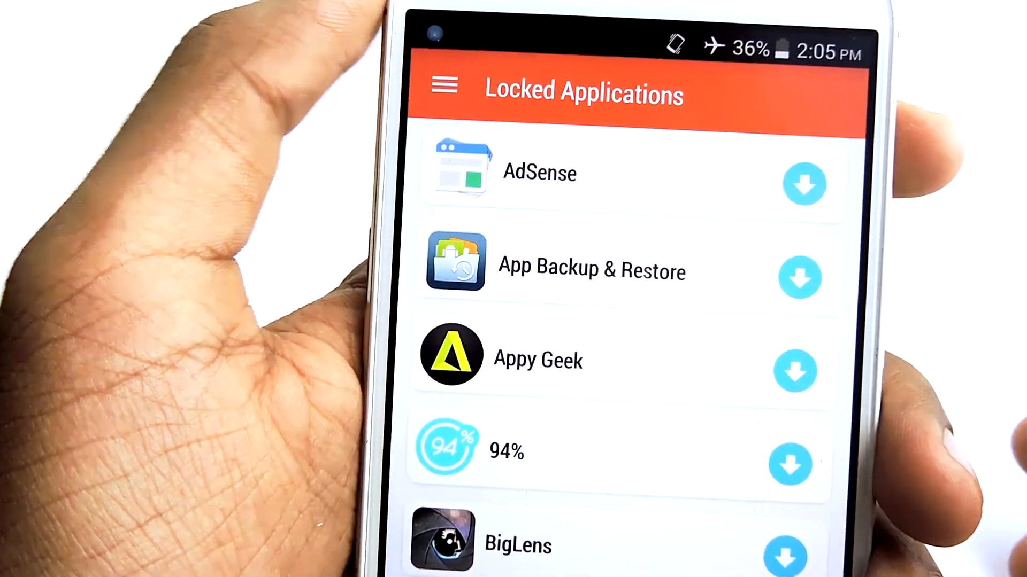
Scroll the Unlocked Applications list down to Camu, Chrome and Clock.
{"action": "scroll", "scroll_direction": "down", "scroll_amount": 3}
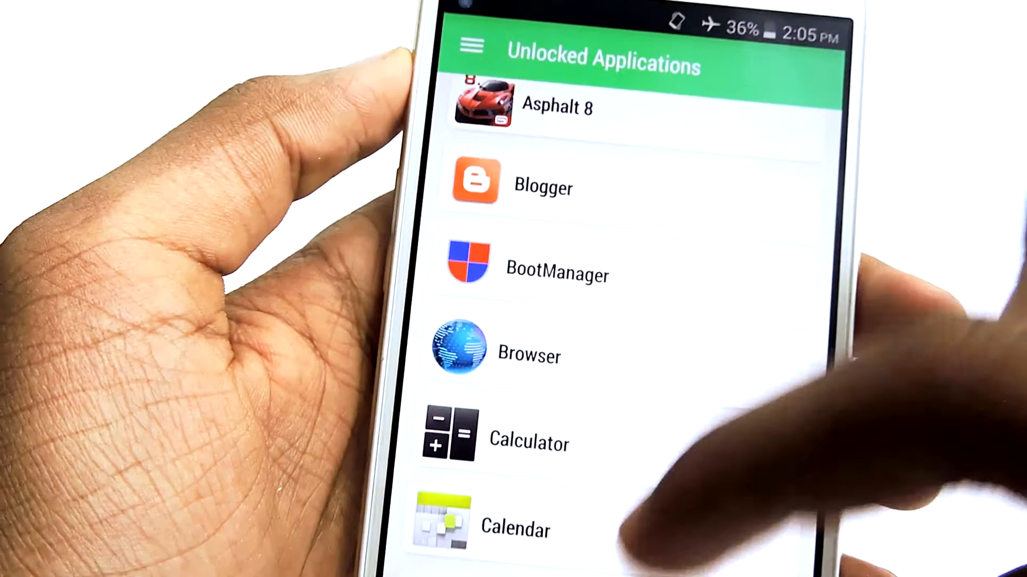
{"action": "scroll", "scroll_direction": "down", "scroll_amount": 3}
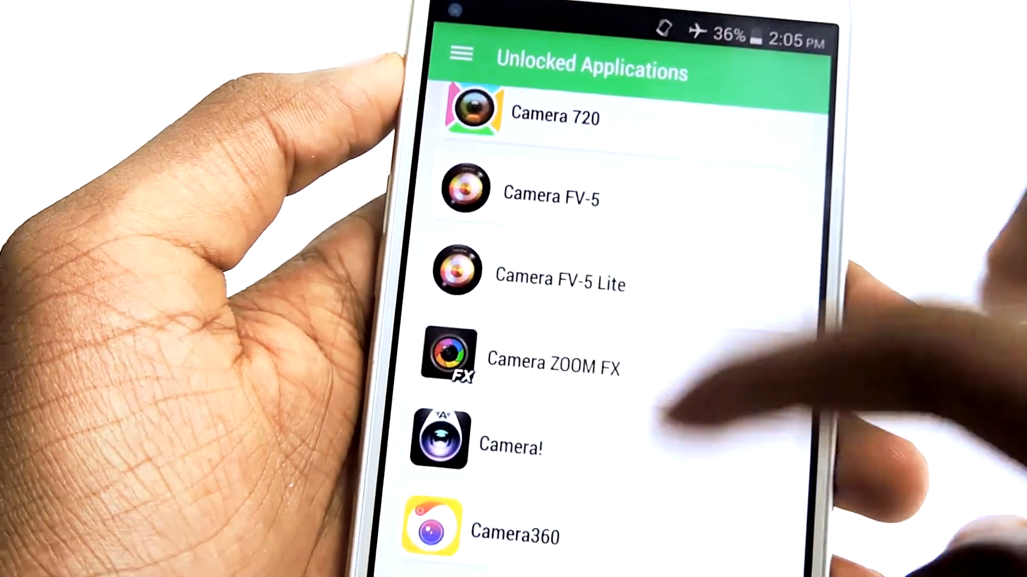
{"action": "scroll", "scroll_direction": "down", "scroll_amount": 3}
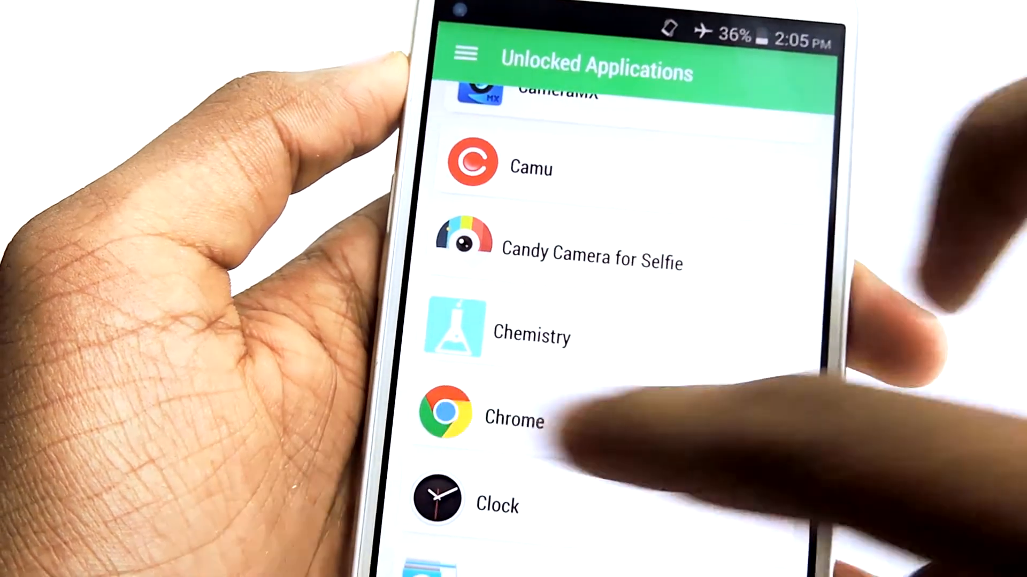